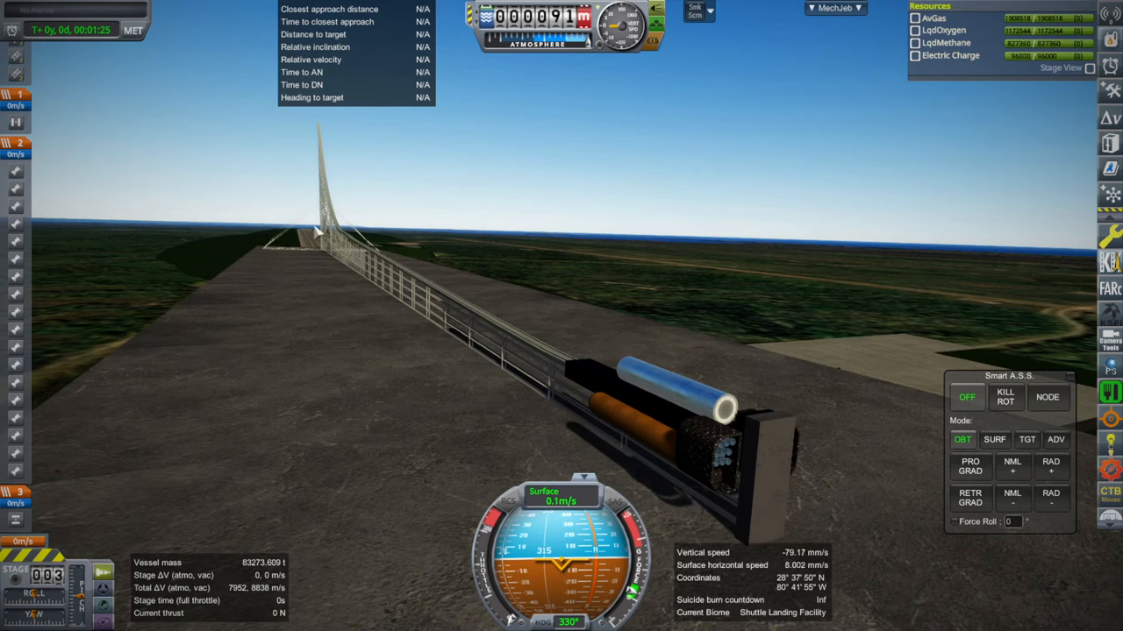
mouse_move(658, 265)
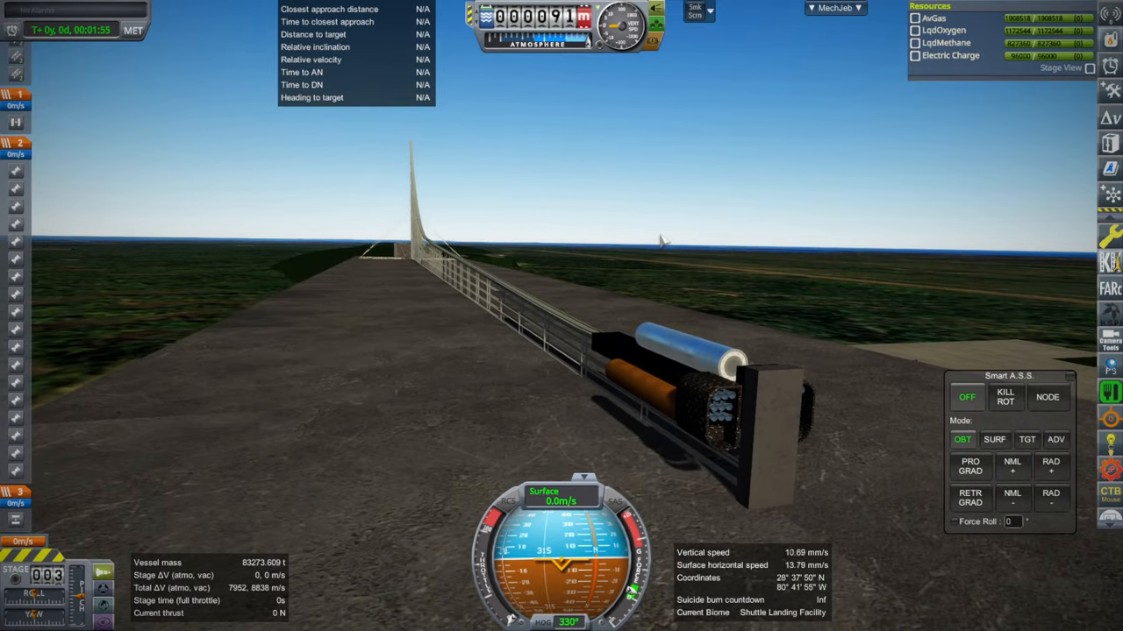
mouse_move(806, 281)
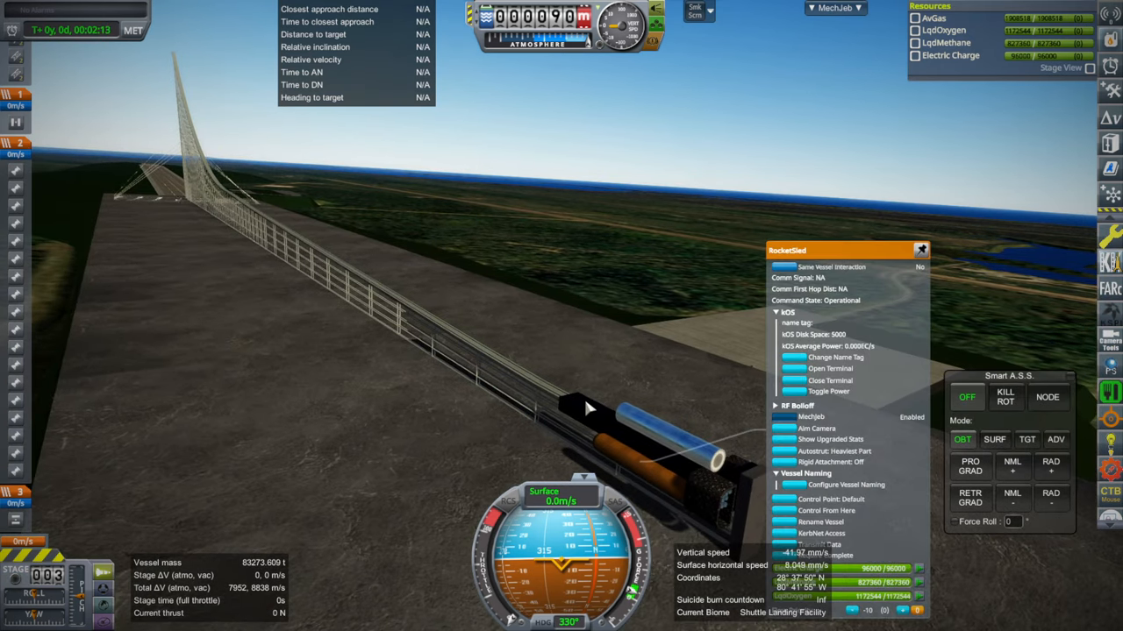
- Stage the SRBs so the sled climbs the ramp and launches off its end
click(919, 249)
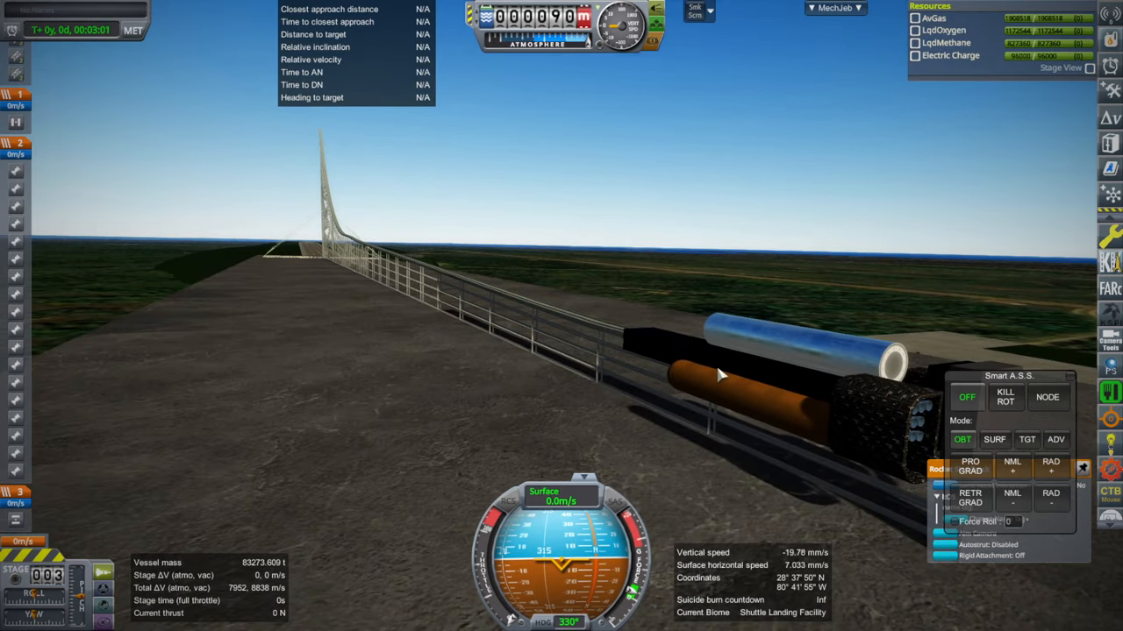
mouse_move(846, 214)
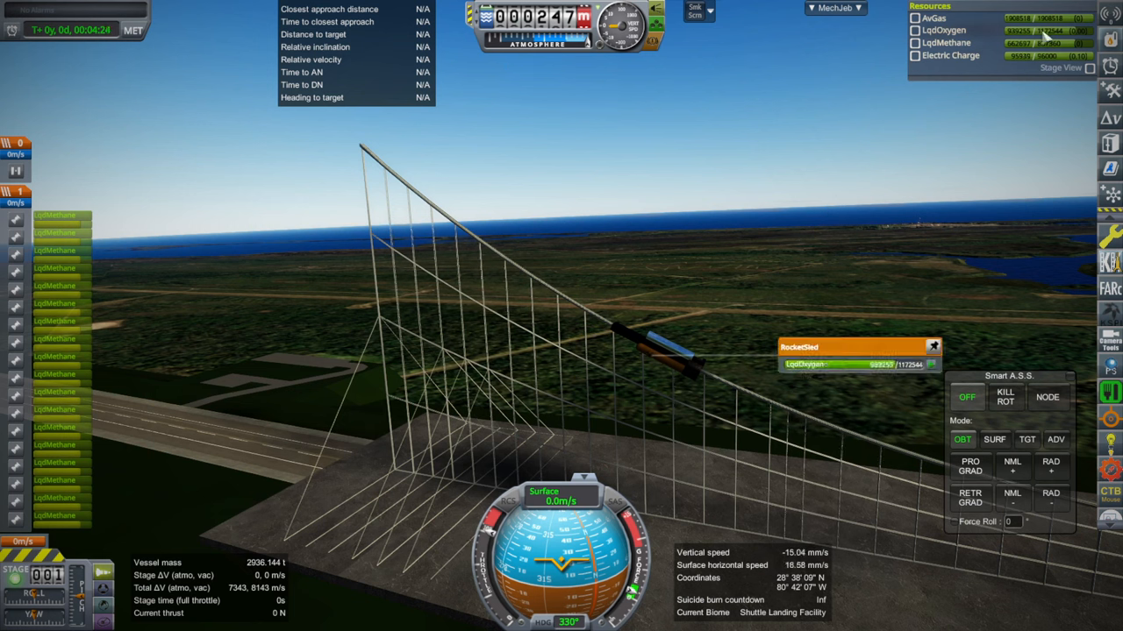
- Revert the flight back to the Spaceplane Hangar for editing
key(Escape)
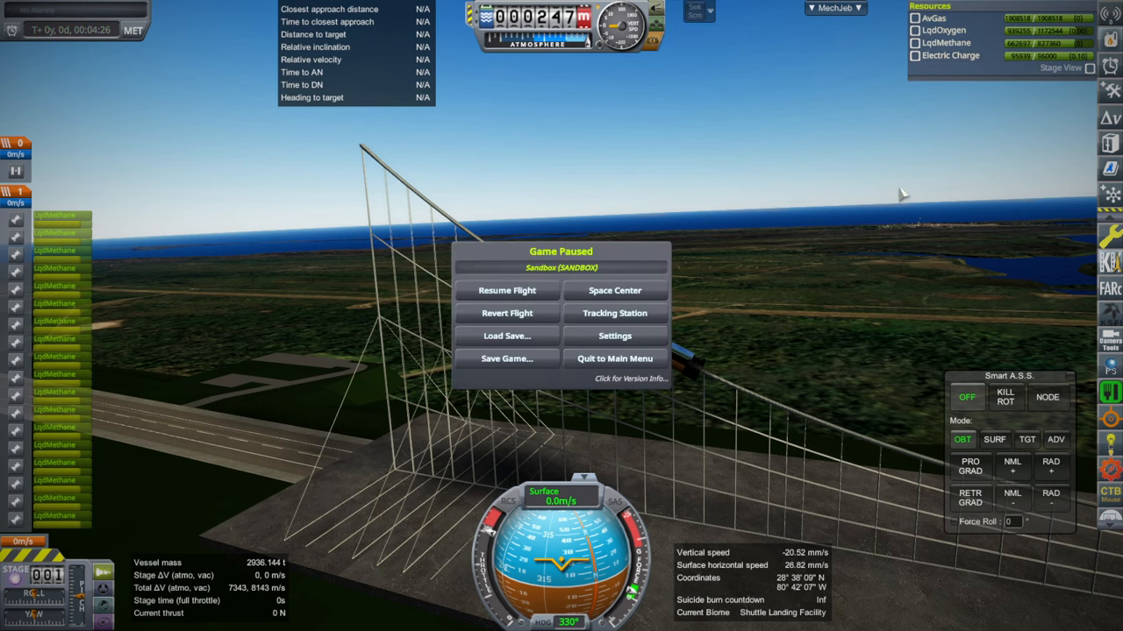
click(507, 312)
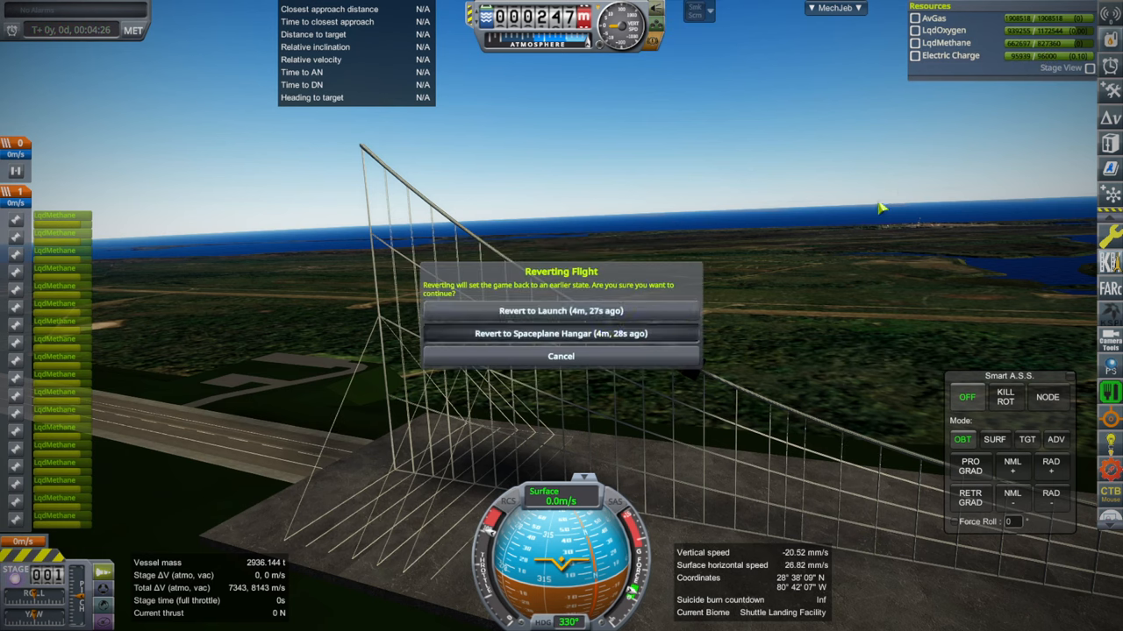
click(561, 333)
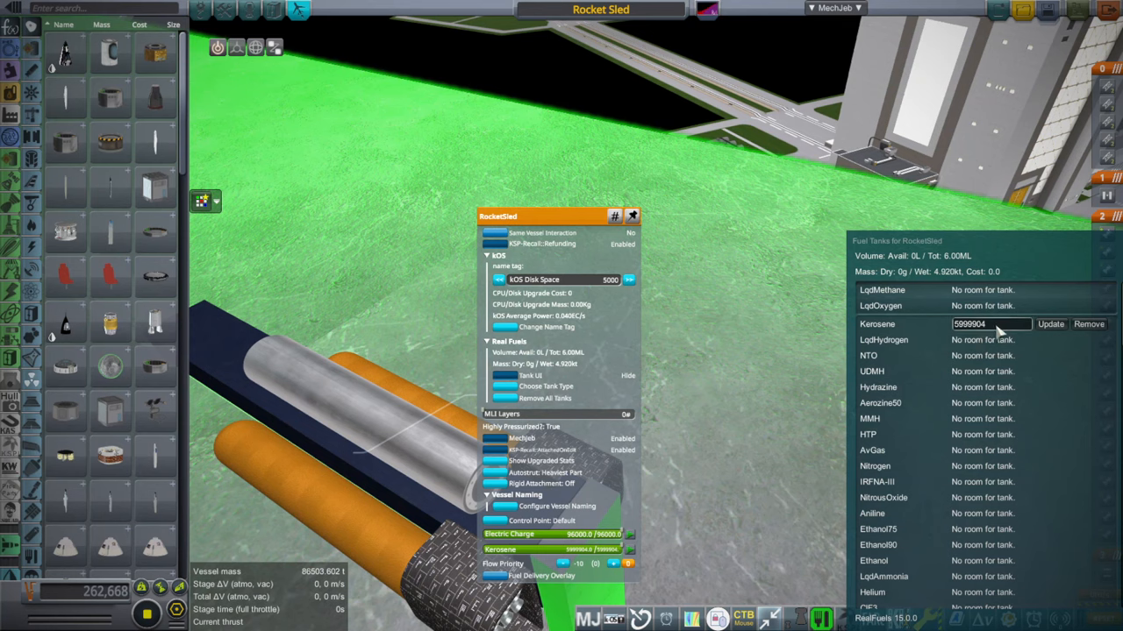
- Lower the sled tank's fuel utilization with the Utilization slider
triple_click(989, 323)
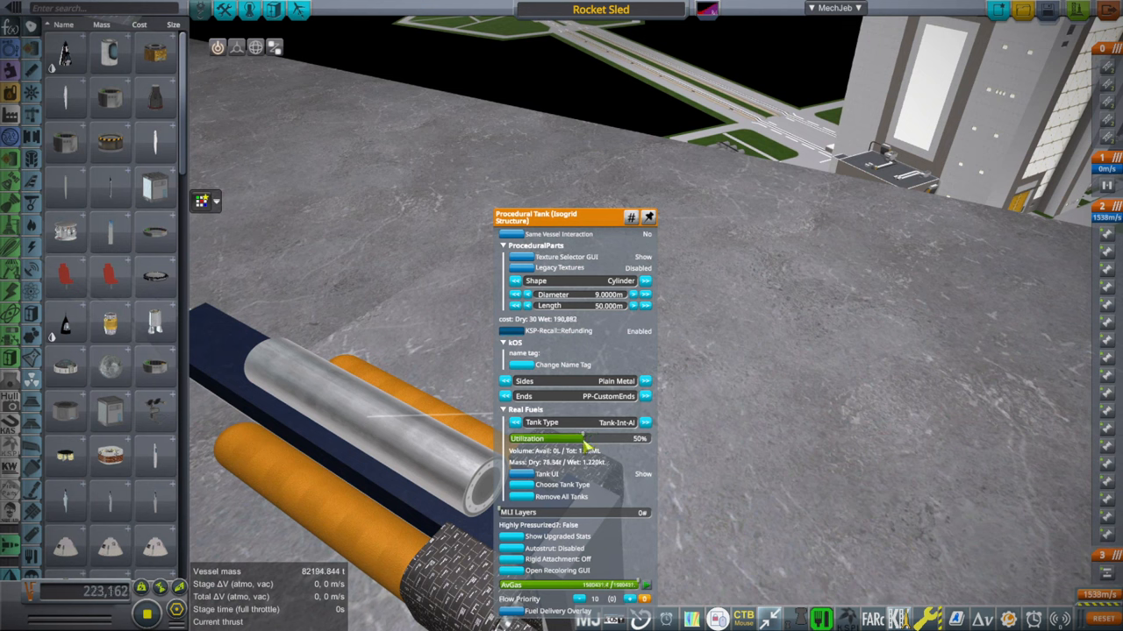
drag(583, 439, 576, 438)
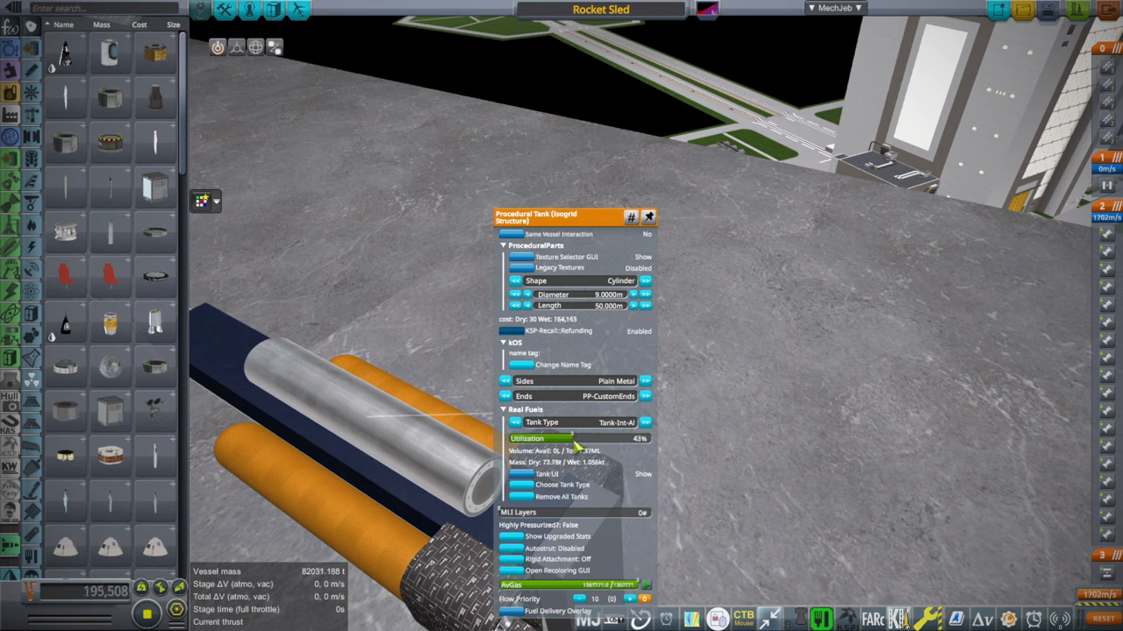
drag(579, 438, 571, 438)
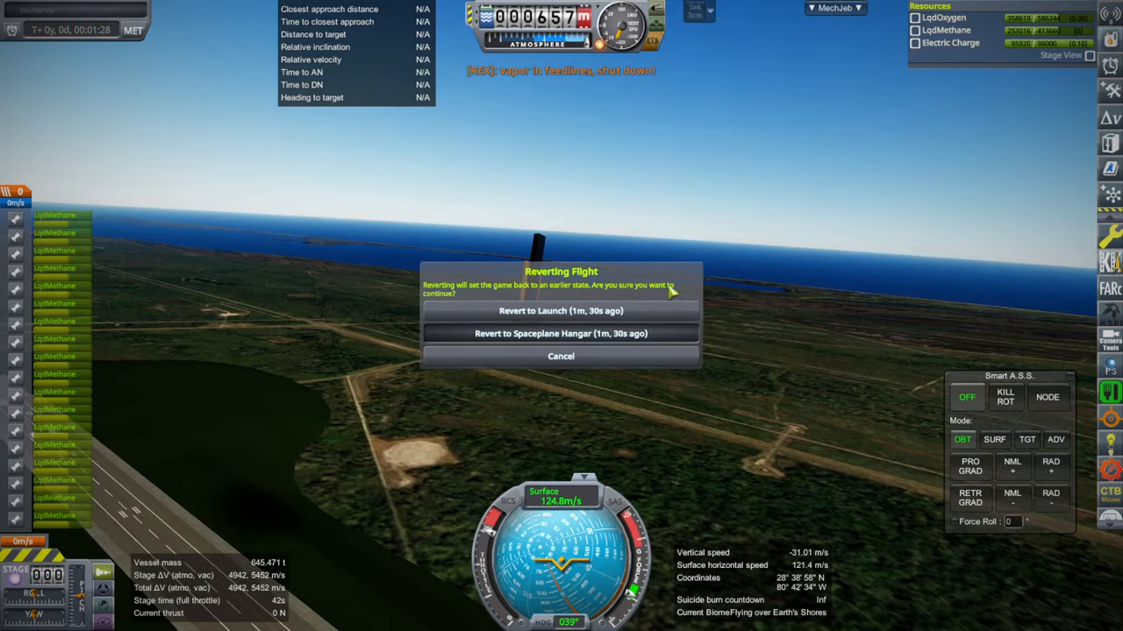
- Revert to the hangar and add an AJ-60A engine to the sled's nose
click(561, 333)
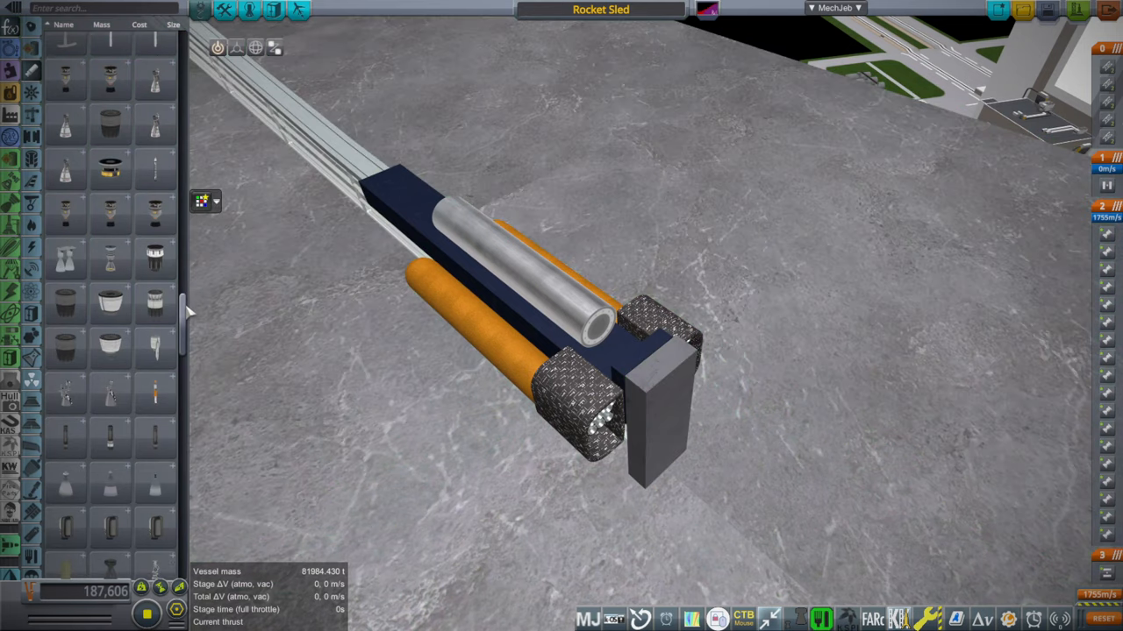
scroll(down, 3)
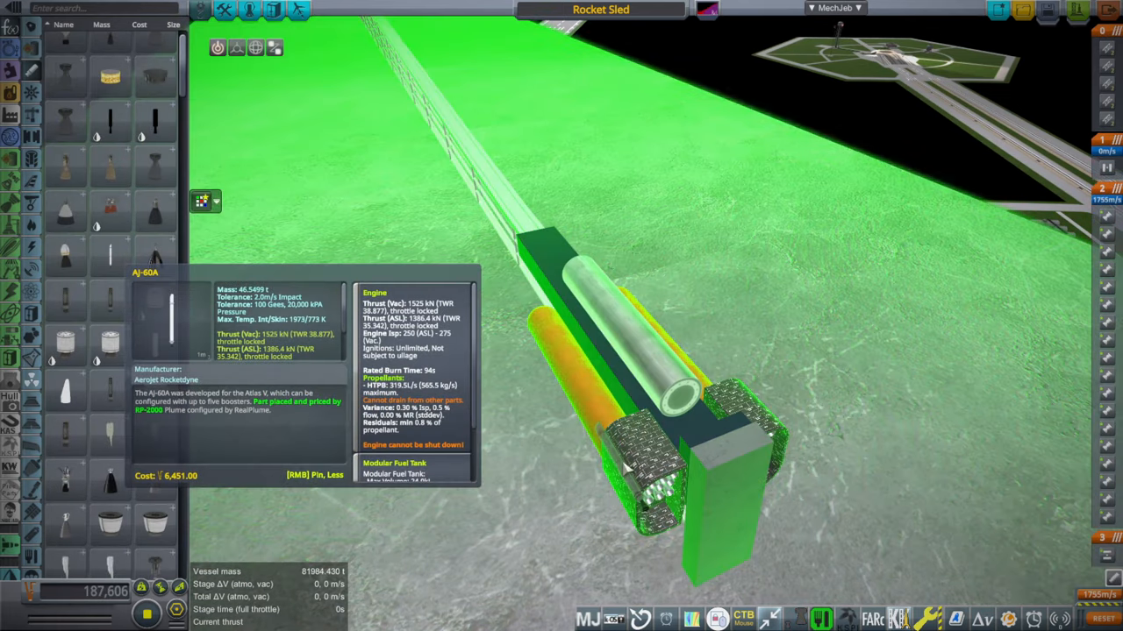
click(1021, 10)
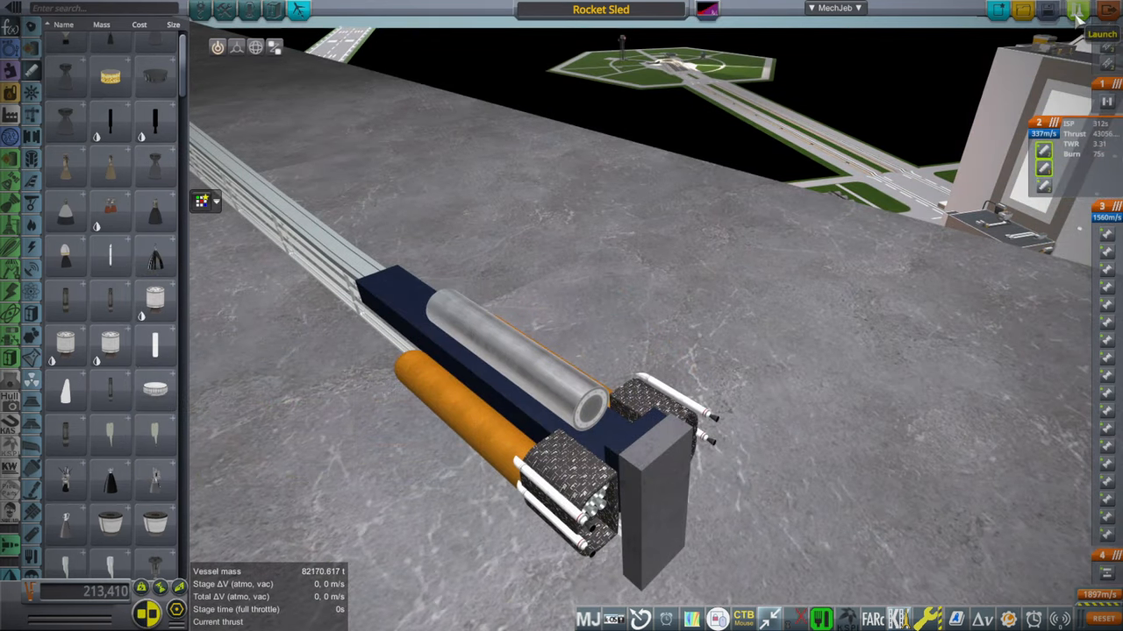
click(1101, 33)
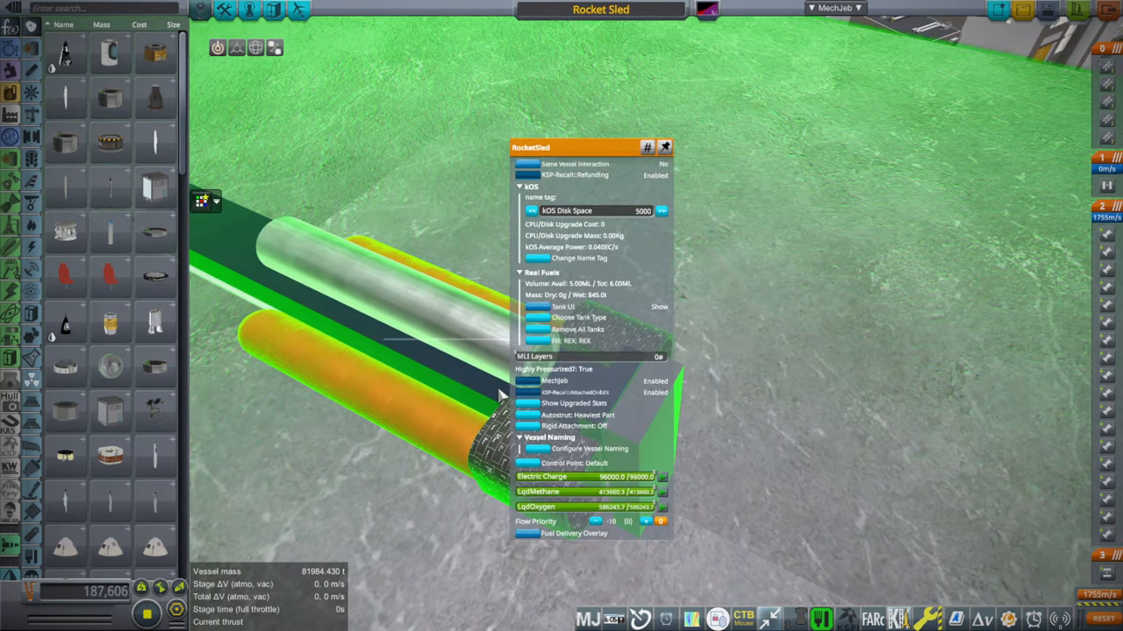
- Drain the liquid fuel and oxidizer from the sled's tank
click(659, 305)
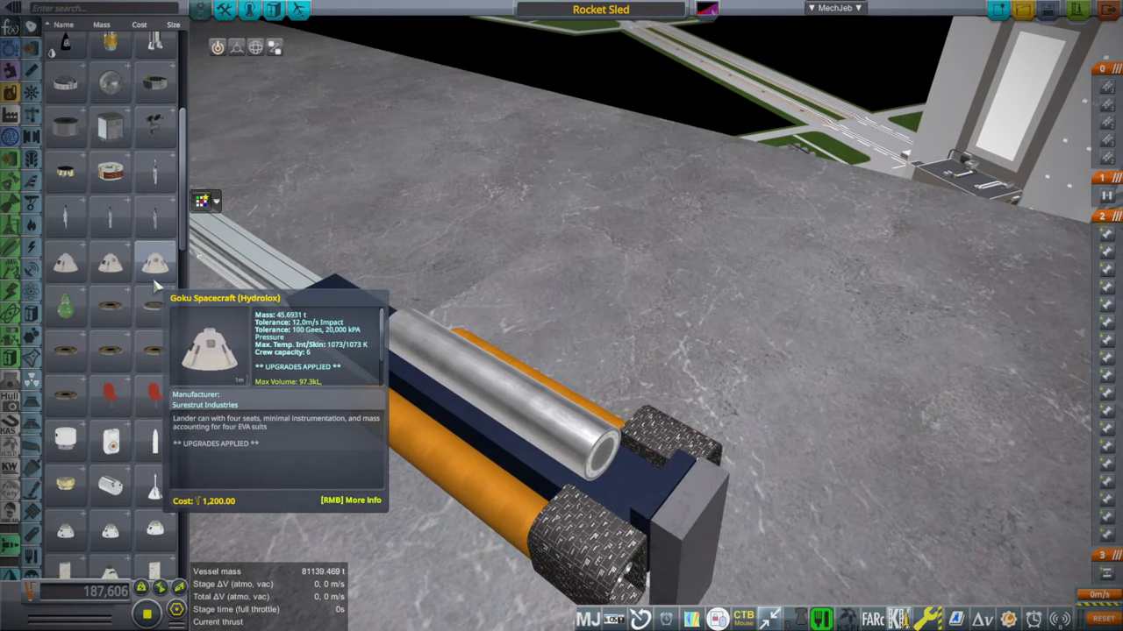
scroll(down, 3)
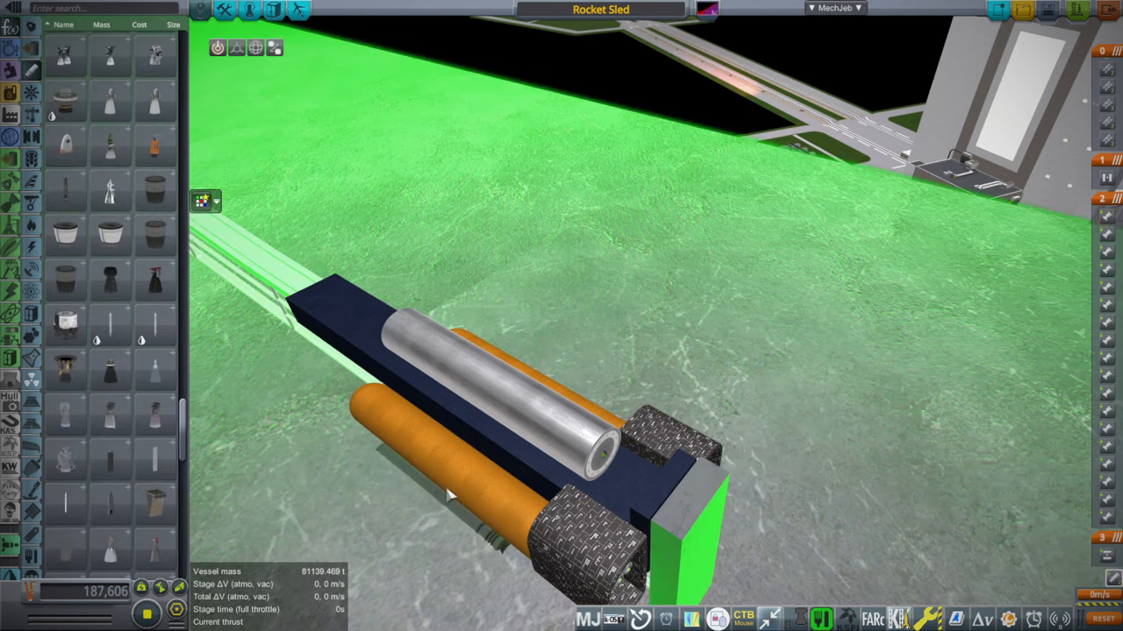
mouse_move(108, 330)
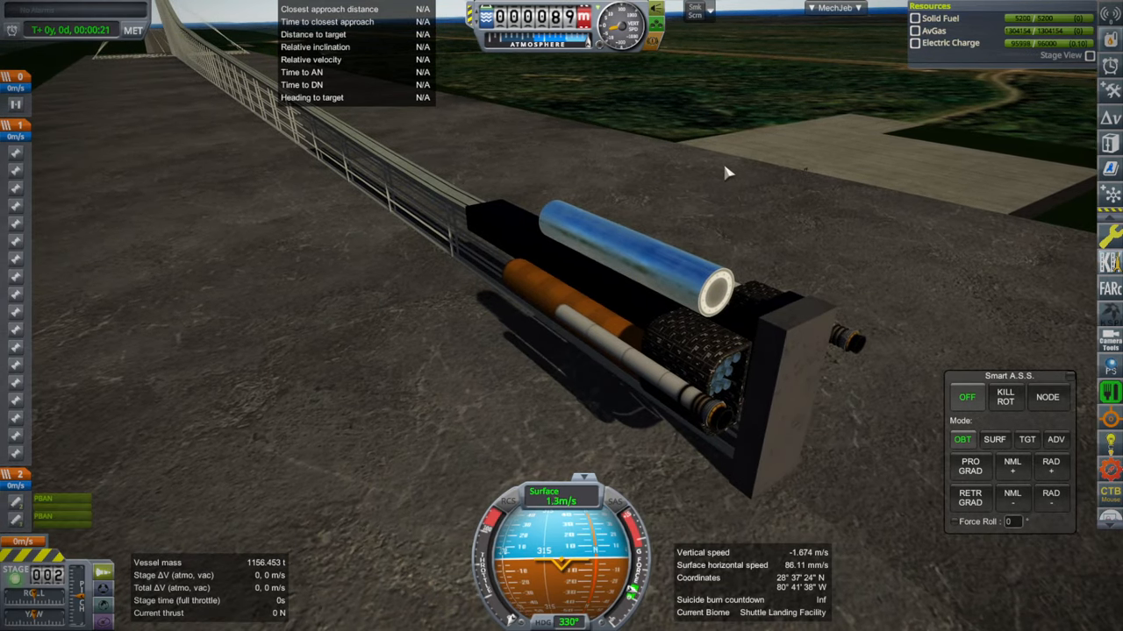
mouse_move(674, 400)
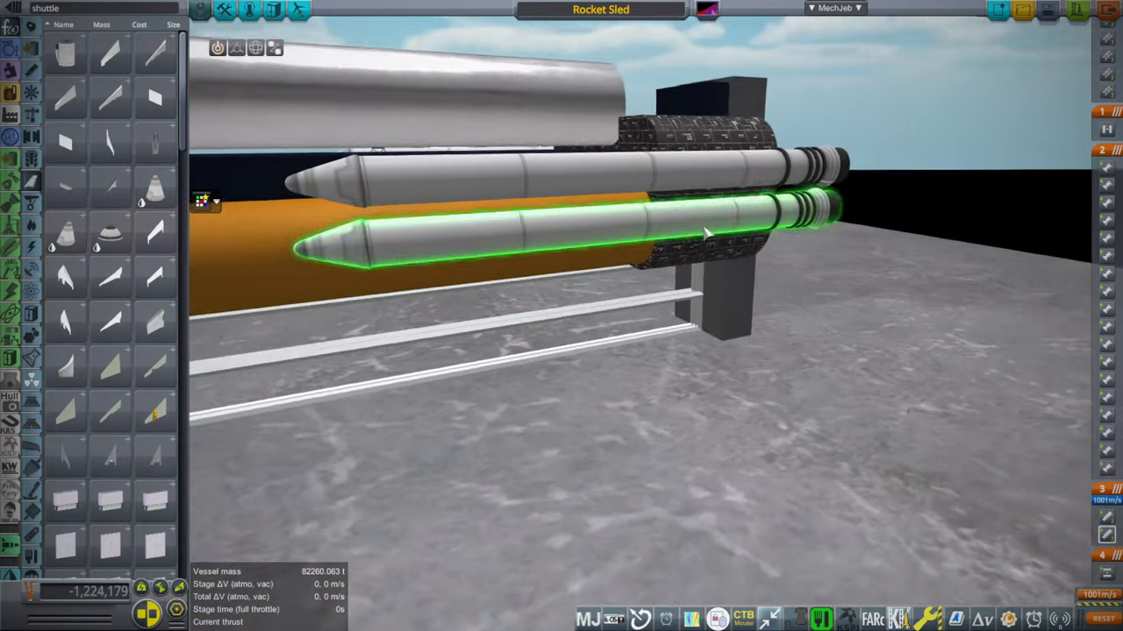
- Attach the second nose-coned shuttle booster and launch the sled onto the ramp
click(1077, 11)
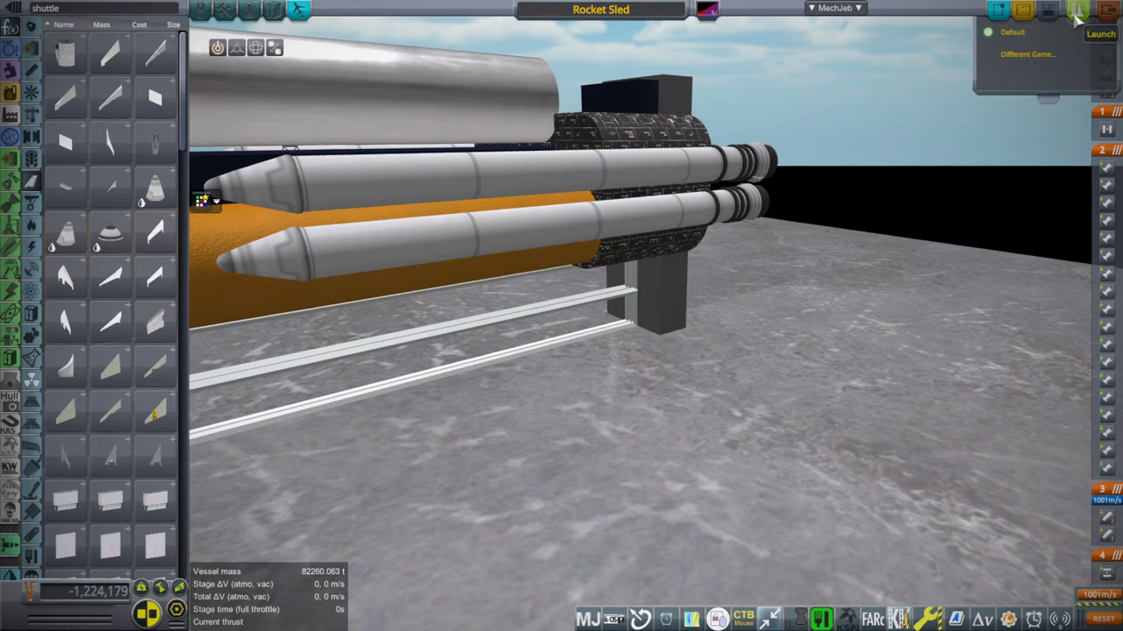
click(1100, 33)
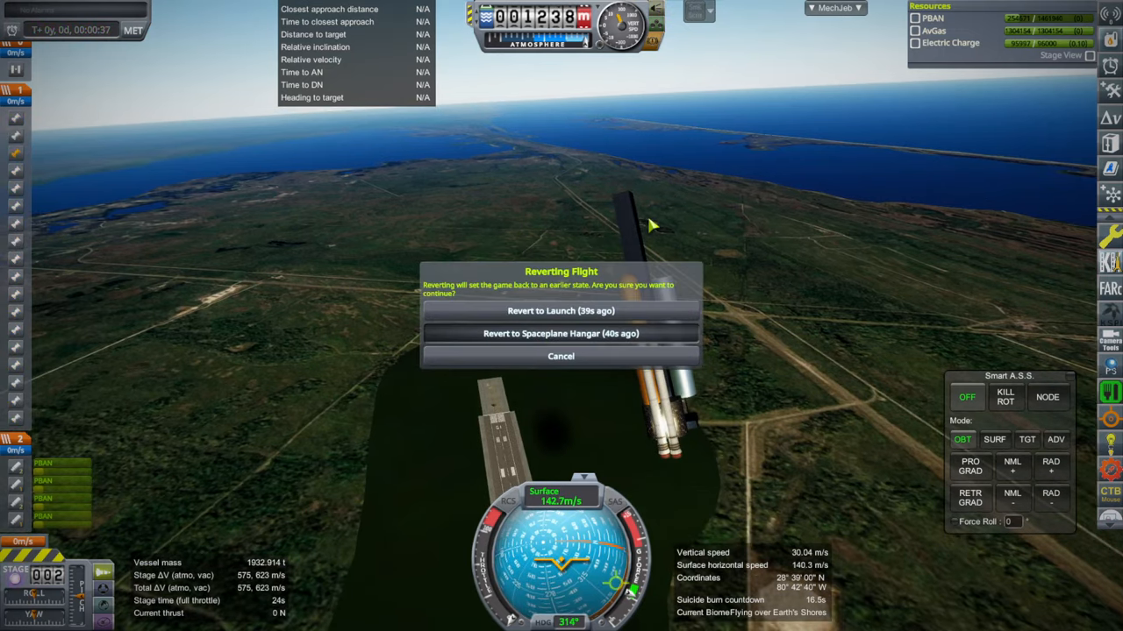
- Restart the flight with the boosted sled back on the ramp
click(561, 333)
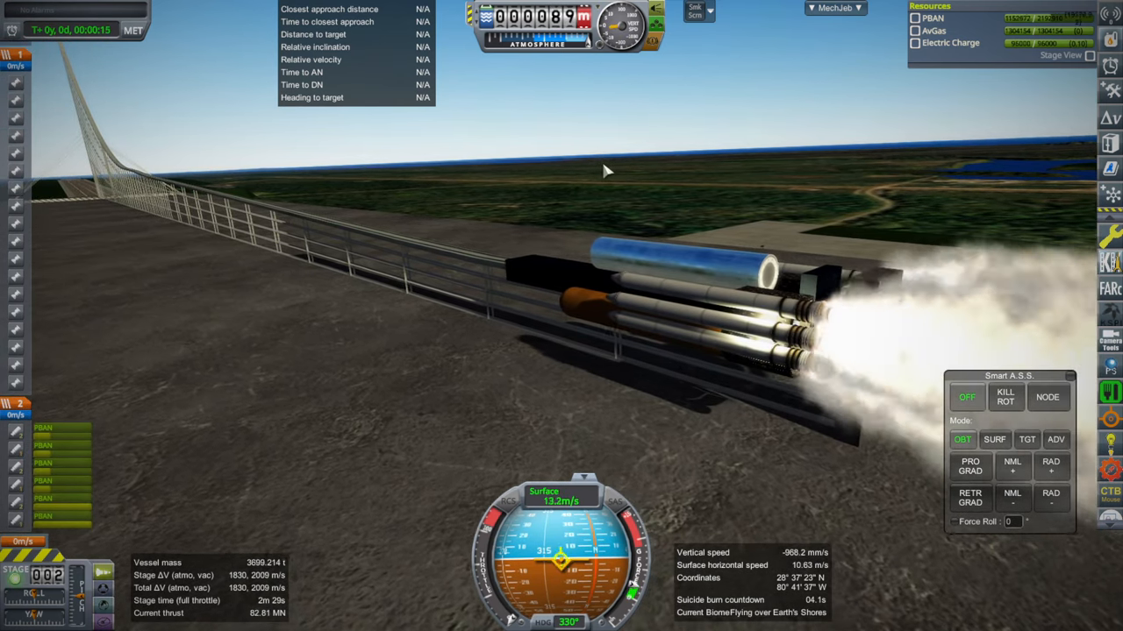
mouse_move(737, 144)
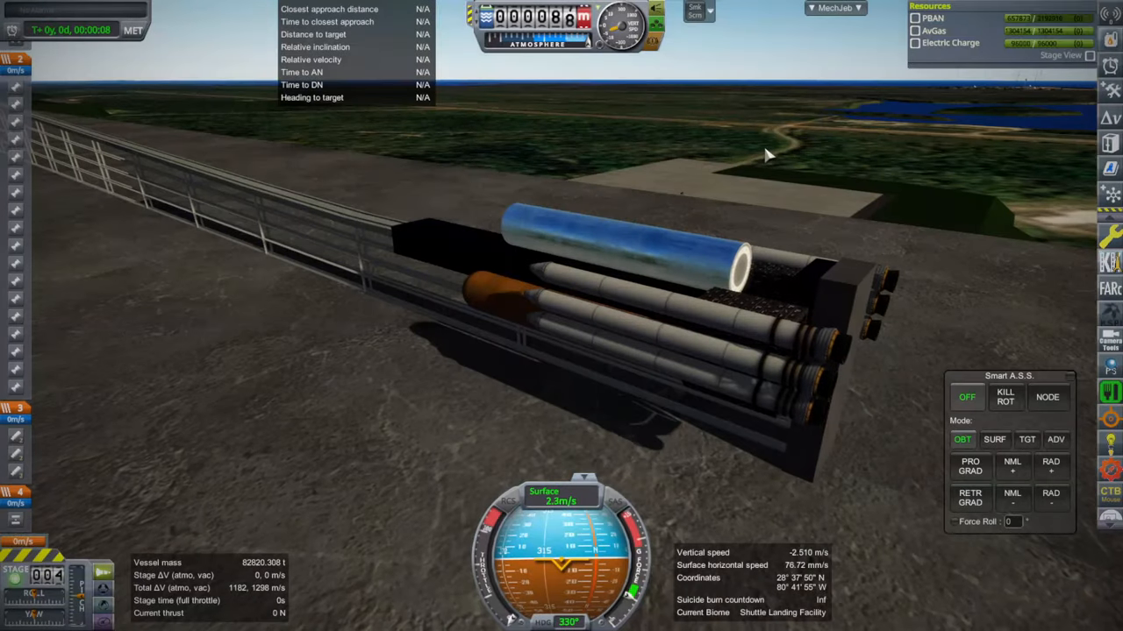
- Ignite the boosters for another run off the ramp, then revert the flight
key(space)
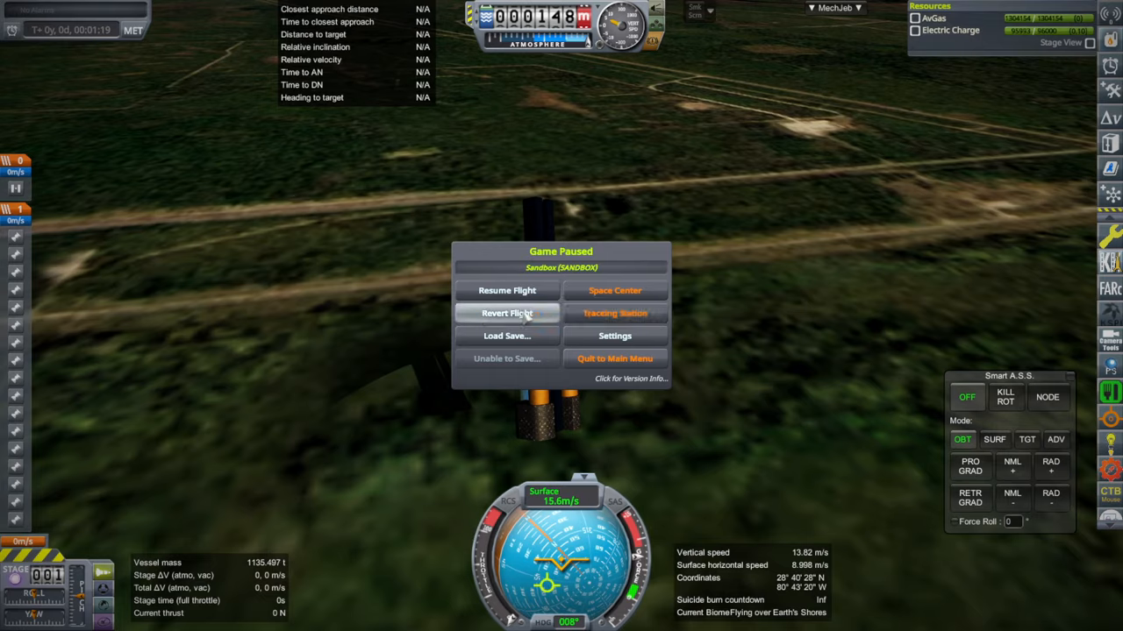
click(507, 312)
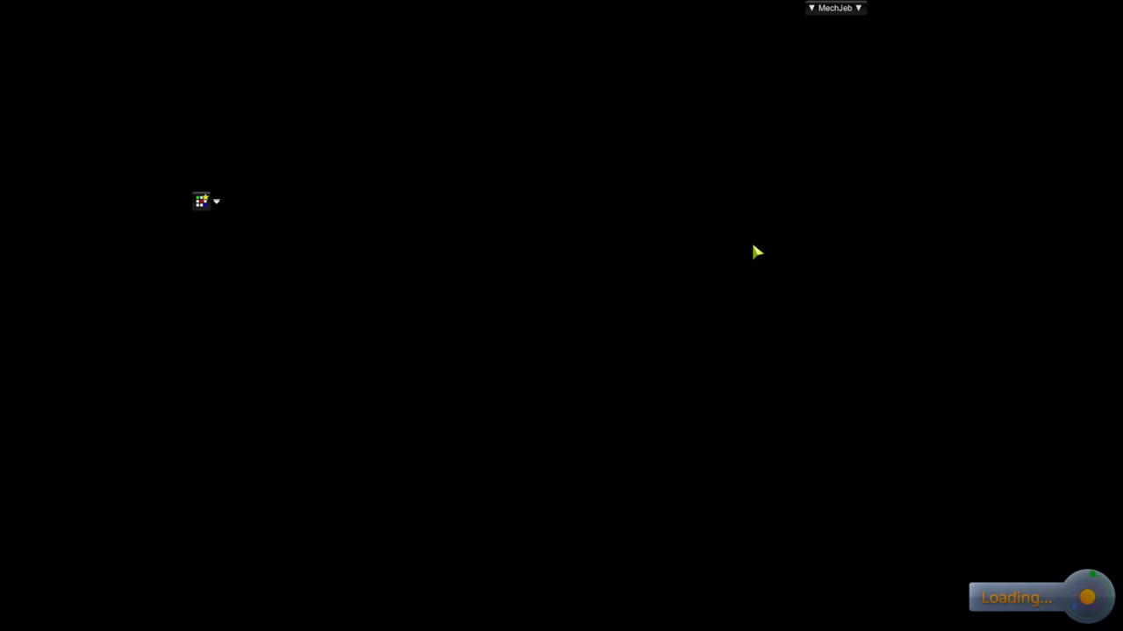